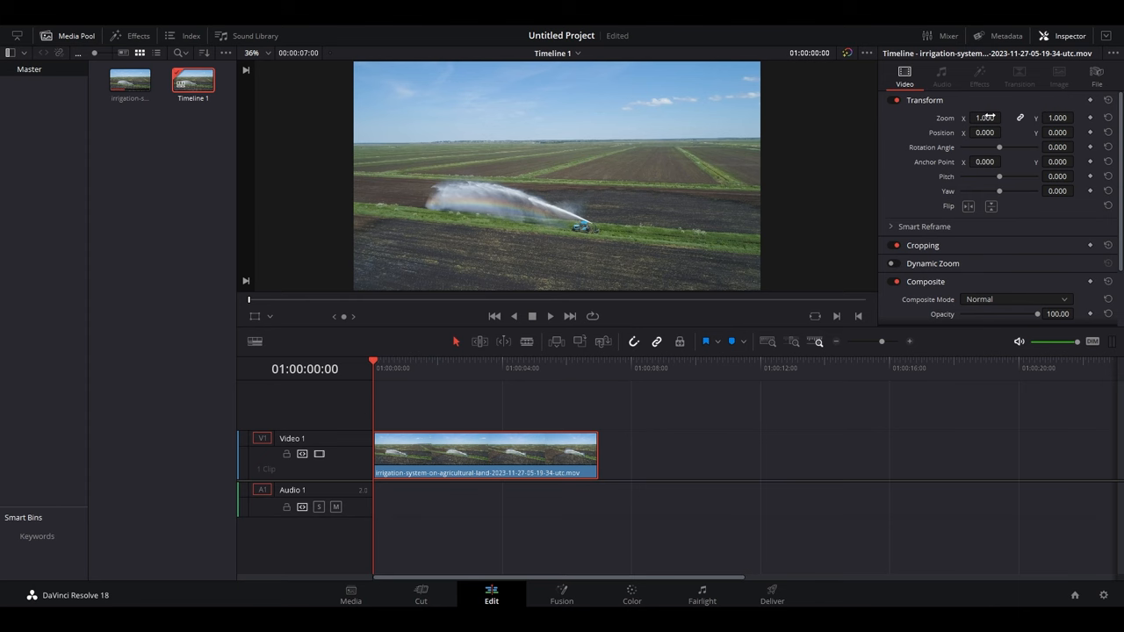
Set the clip's Transform Zoom to 0.600 so it sits smaller within the frame
text(0.600)
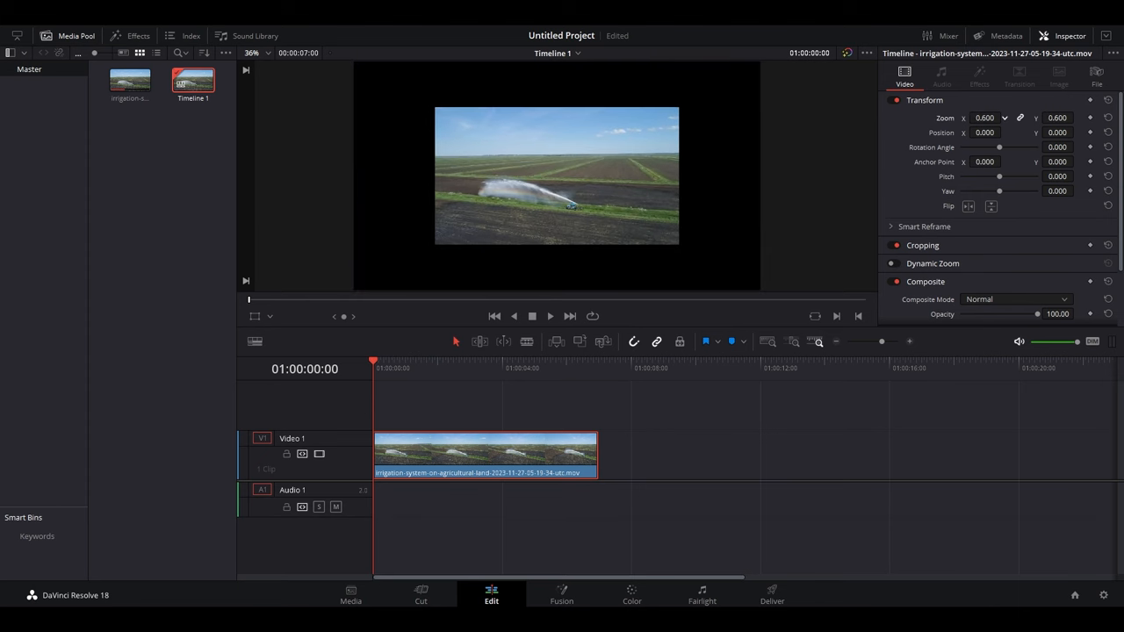
click(485, 455)
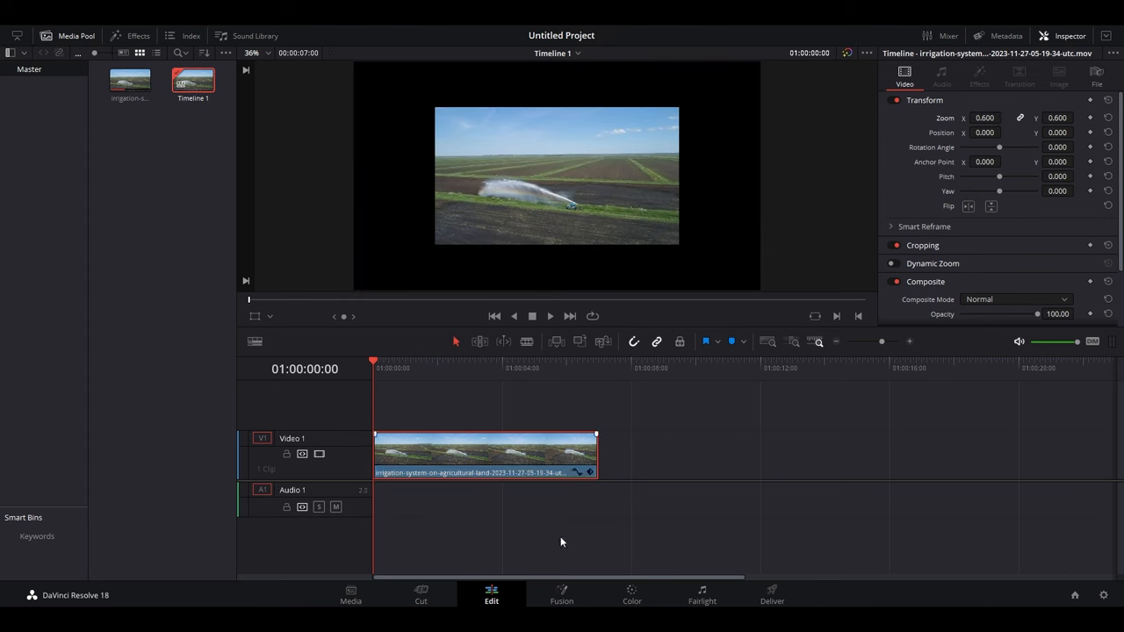
In Fusion, add a Rectangle mask to the clip and round its corners to about 0.74
click(562, 596)
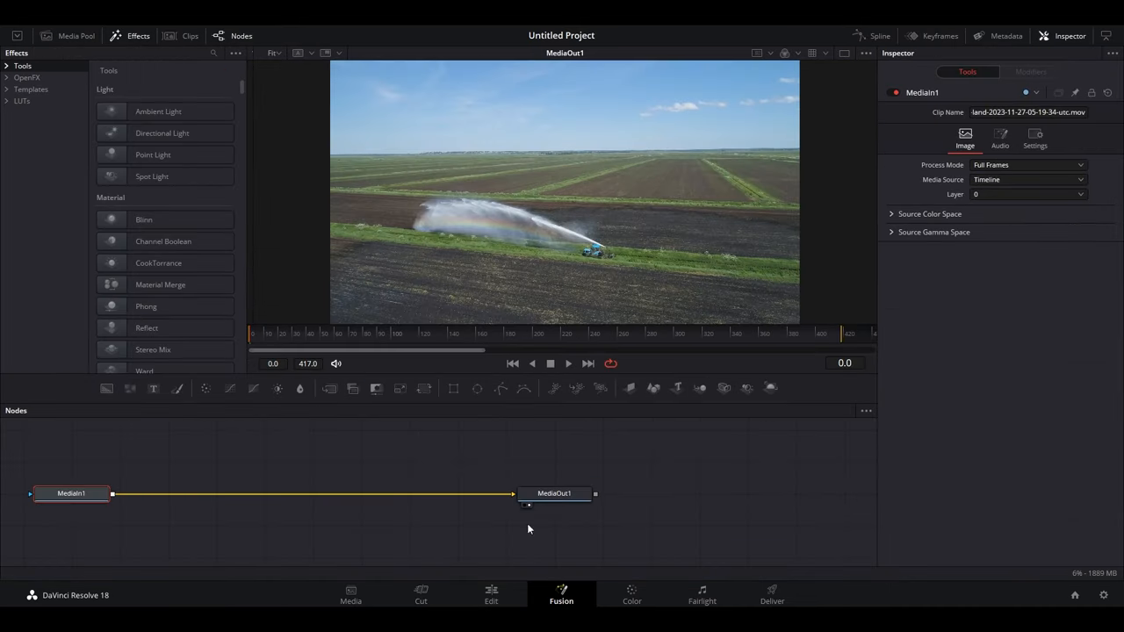
click(453, 388)
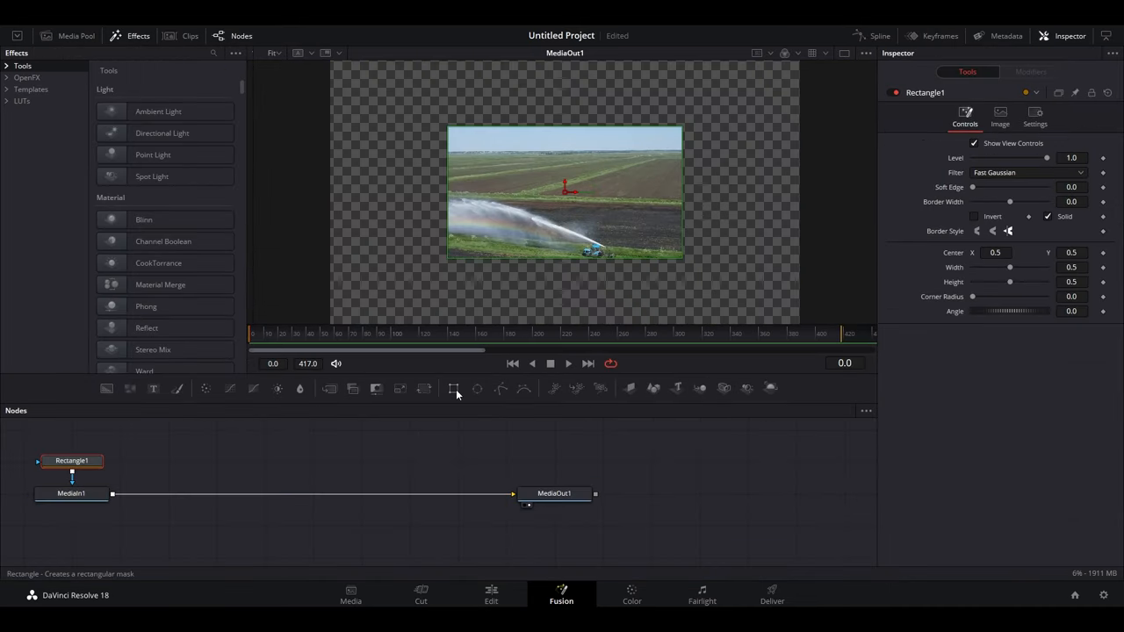
mouse_move(406, 179)
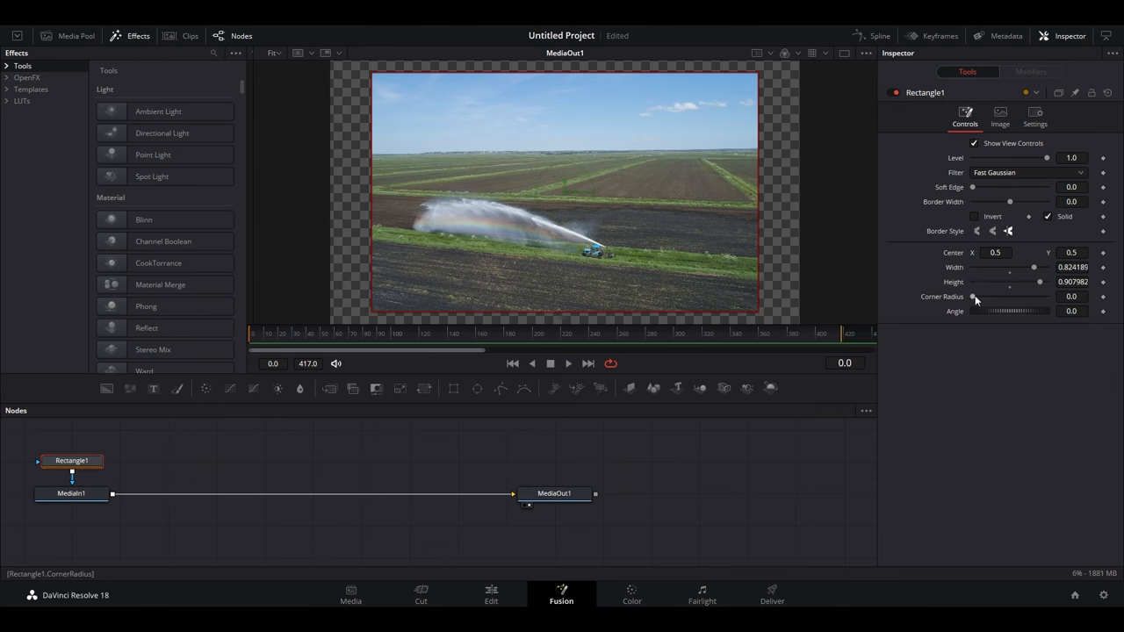
drag(973, 297, 1028, 297)
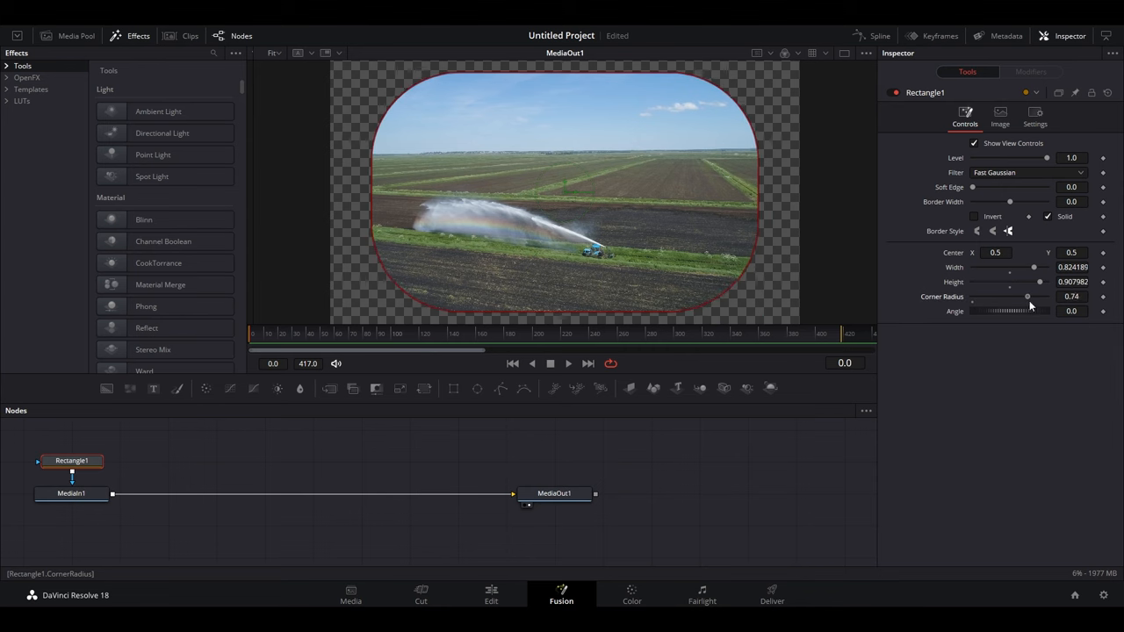